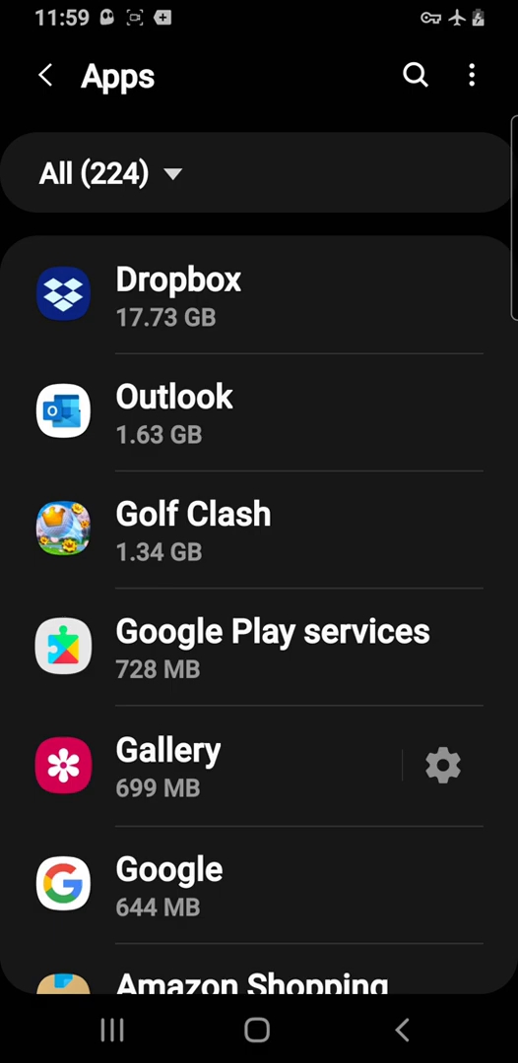
- Scroll down the installed Apps list until Word comes into view
{"action": "scroll", "scroll_direction": "down", "scroll_amount": 3}
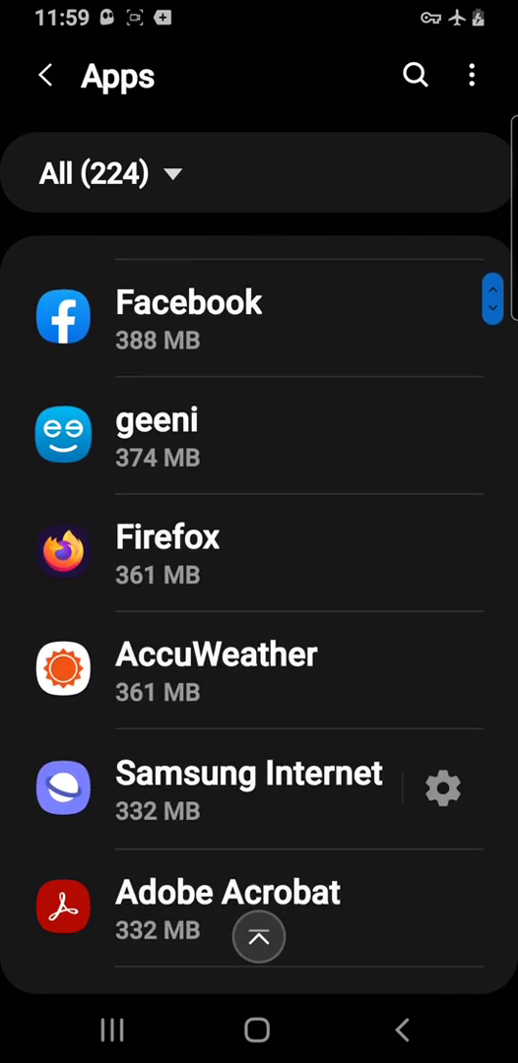
{"action": "scroll", "scroll_direction": "down", "scroll_amount": 3}
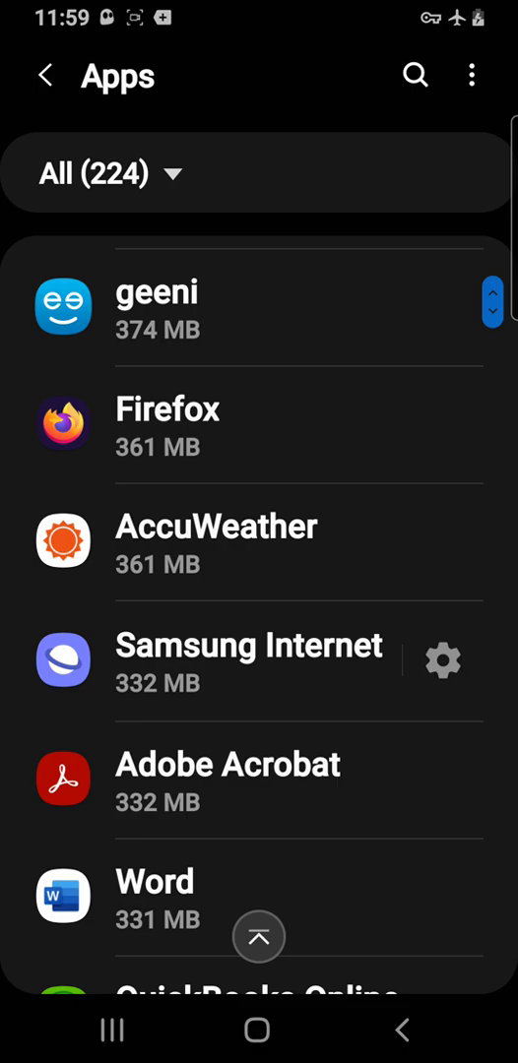
{"action": "scroll", "scroll_direction": "down", "scroll_amount": 3}
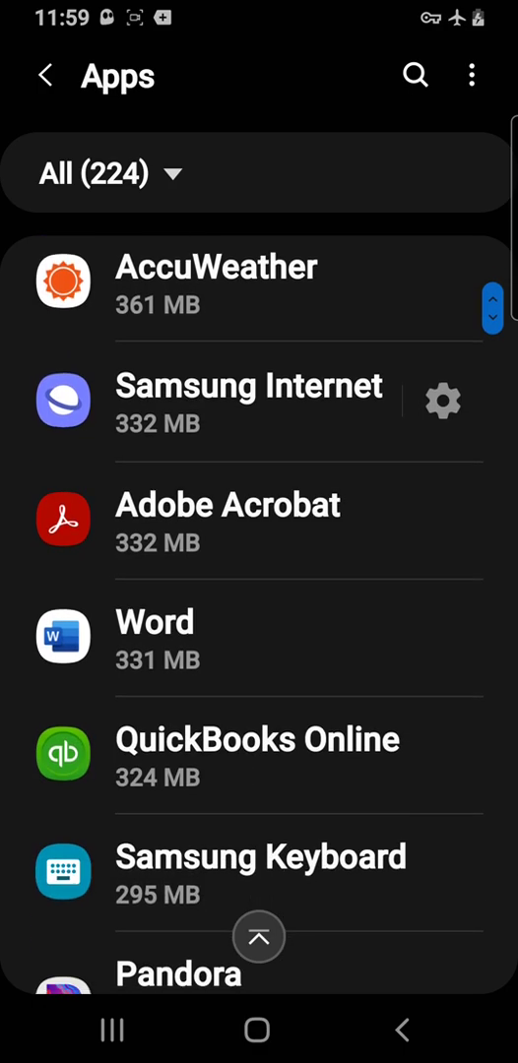
- Open Word's App info page from the Apps list
{"action": "left_click", "coordinate": [153, 622]}
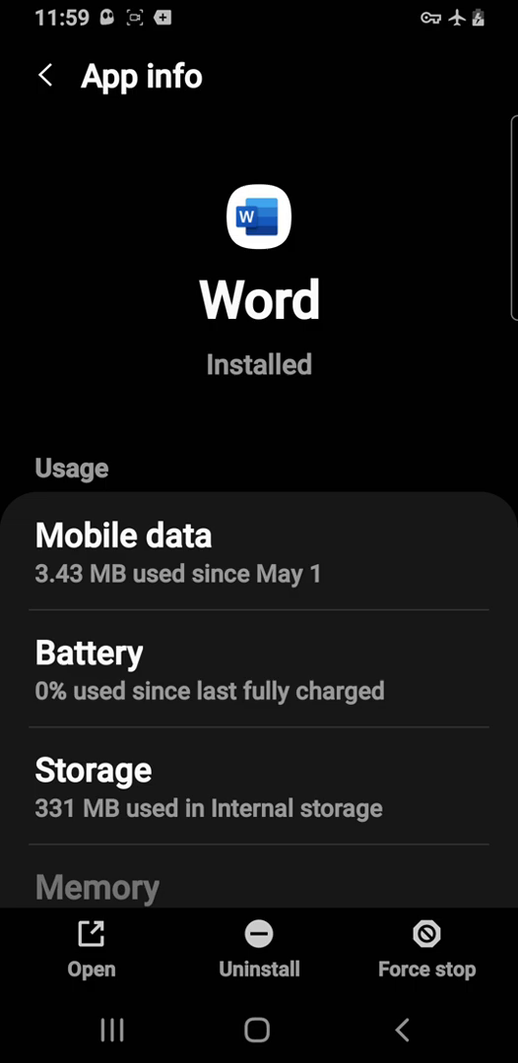
- Open Word's Storage details showing 331 MB used in internal storage
{"action": "left_click", "coordinate": [259, 788]}
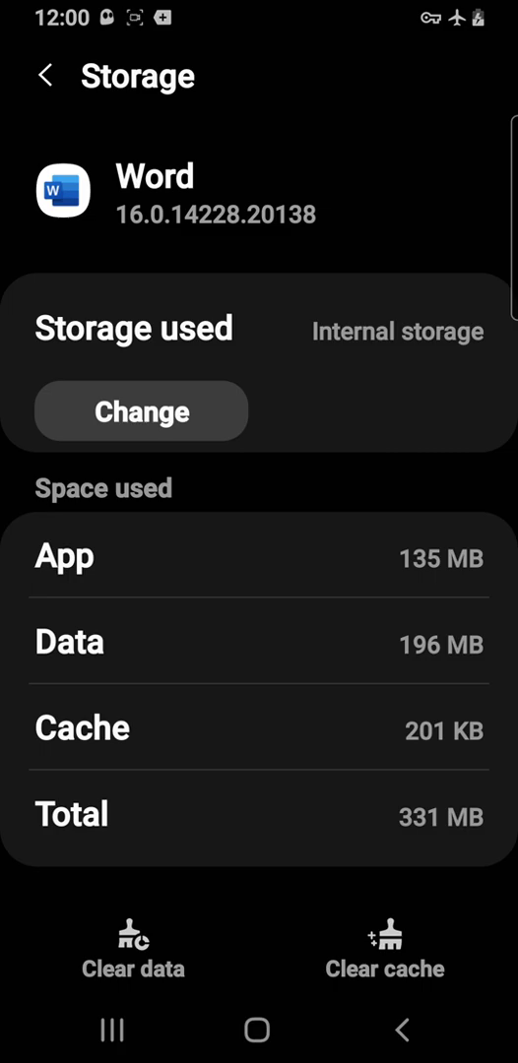
- Change Word's storage location to SD card and confirm Move to start the transfer
{"action": "left_click", "coordinate": [142, 410]}
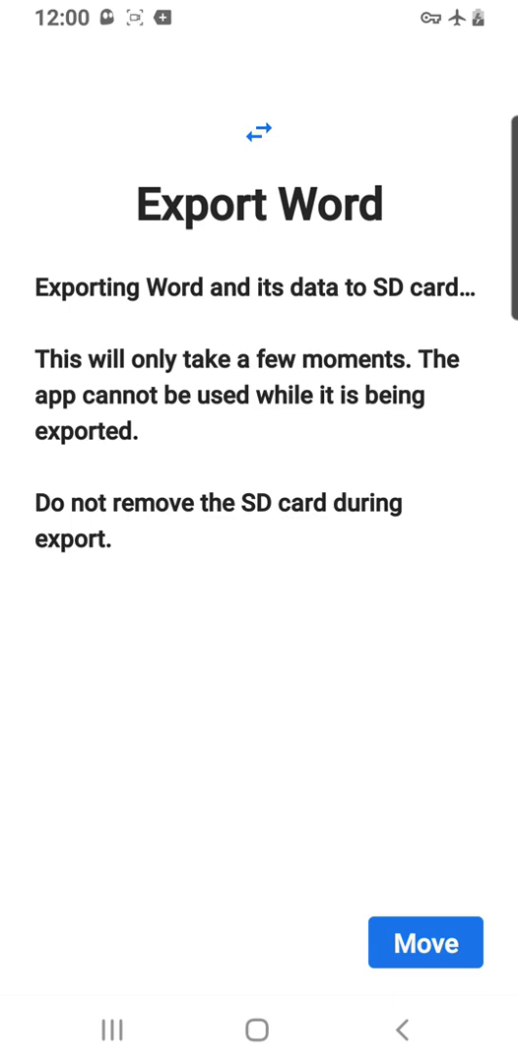
{"action": "left_click", "coordinate": [425, 943]}
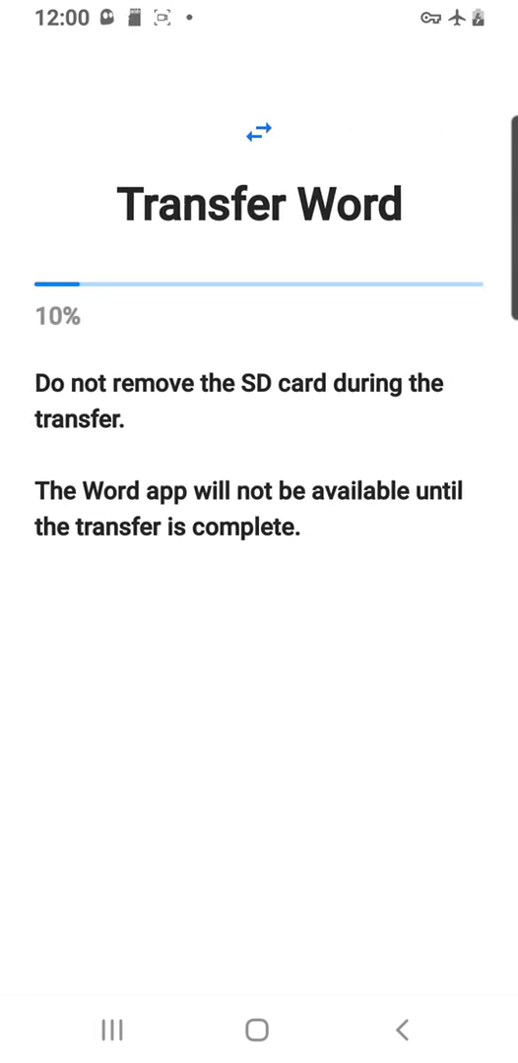